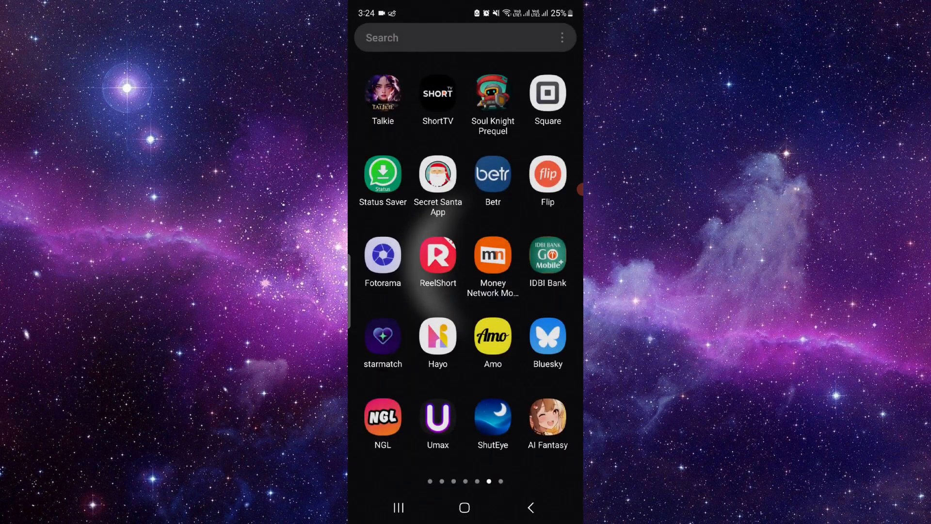
# Scroll the app drawer and launch Stride to its welcome screen
pyautogui.hscroll(-3)
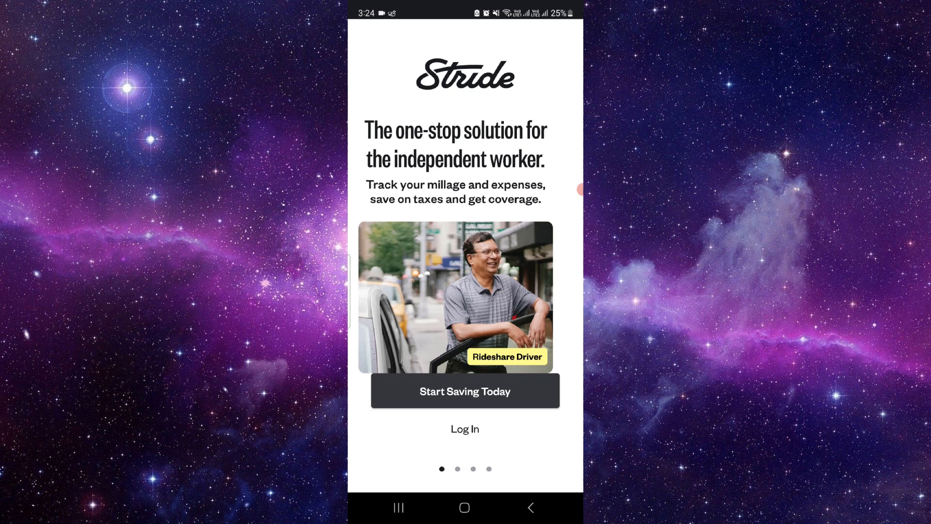
pyautogui.click(465, 390)
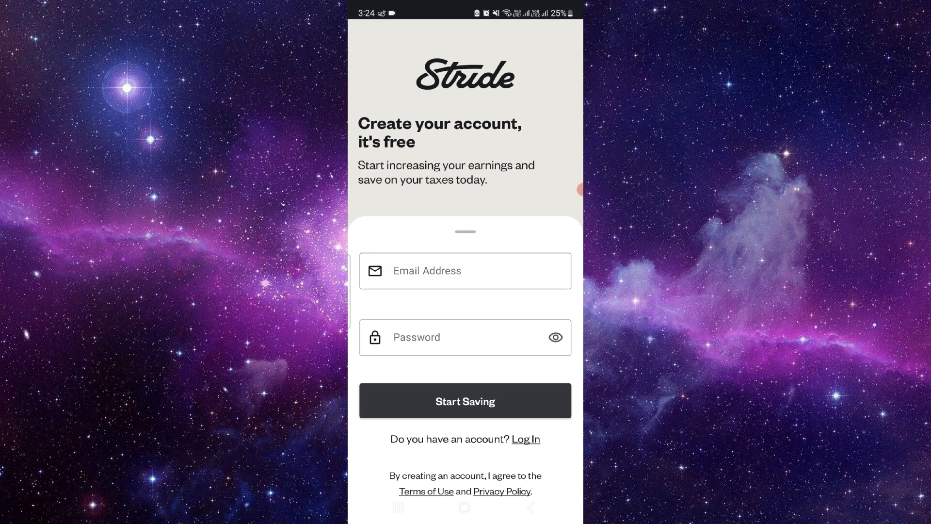
pyautogui.click(465, 270)
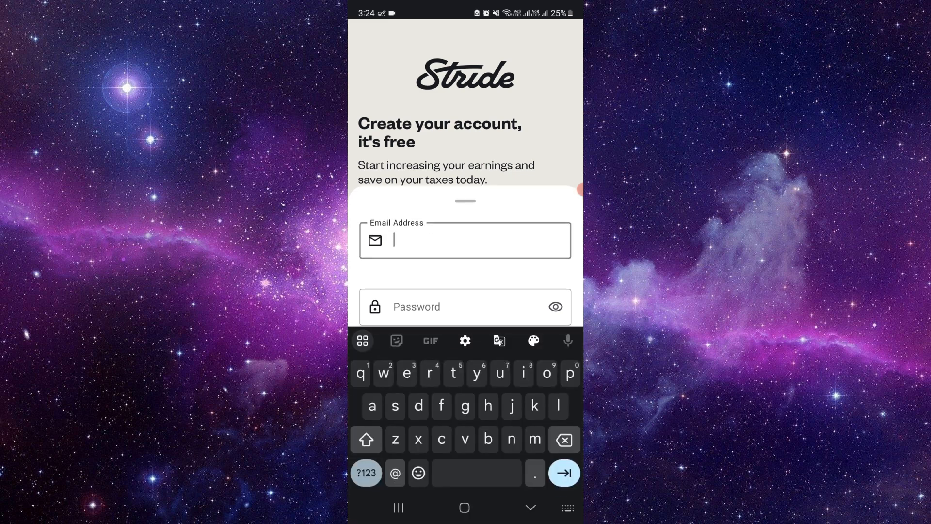
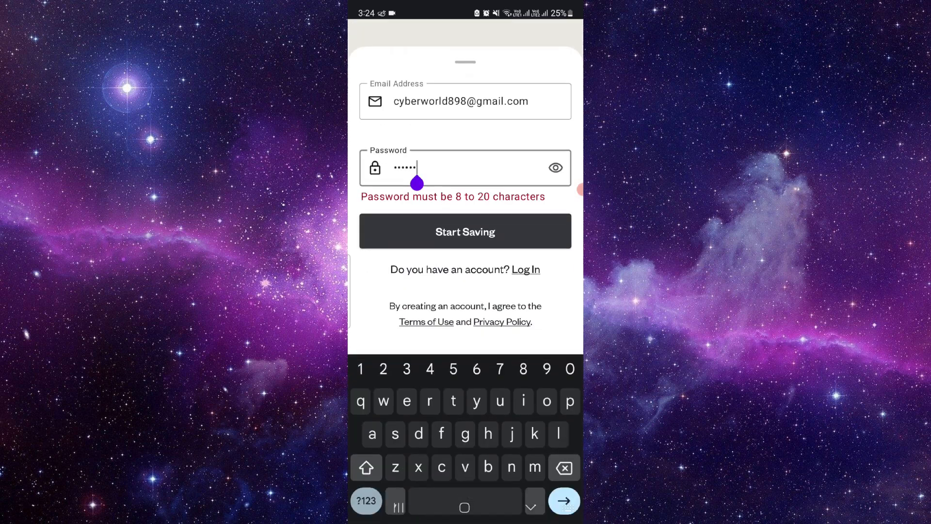
pyautogui.click(464, 230)
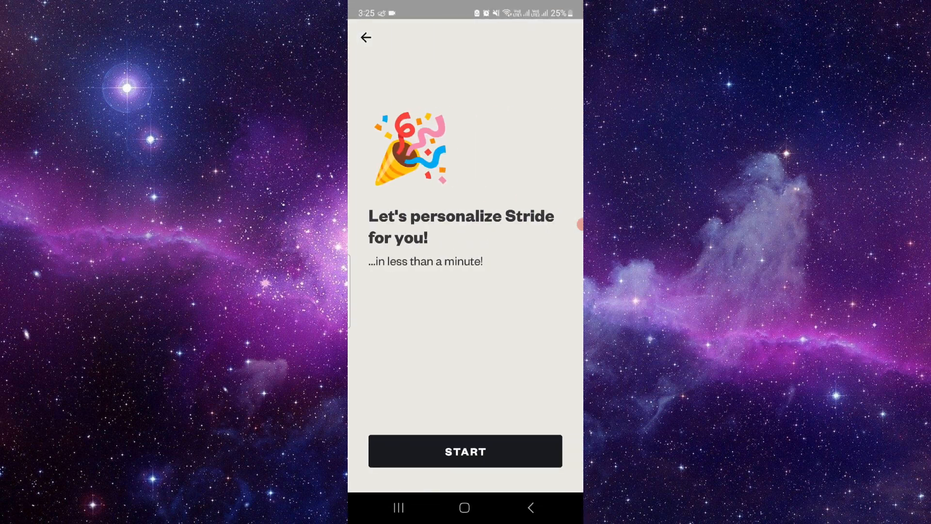
pyautogui.click(465, 451)
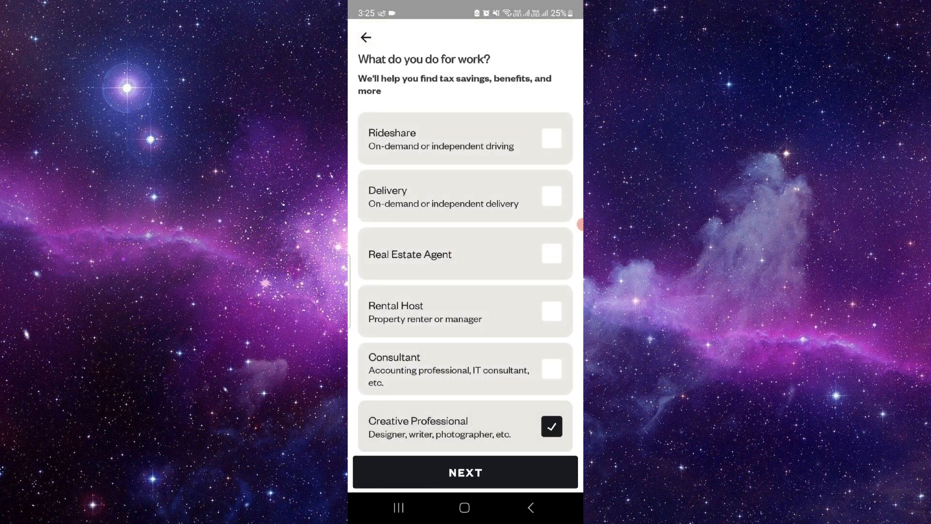
pyautogui.click(464, 472)
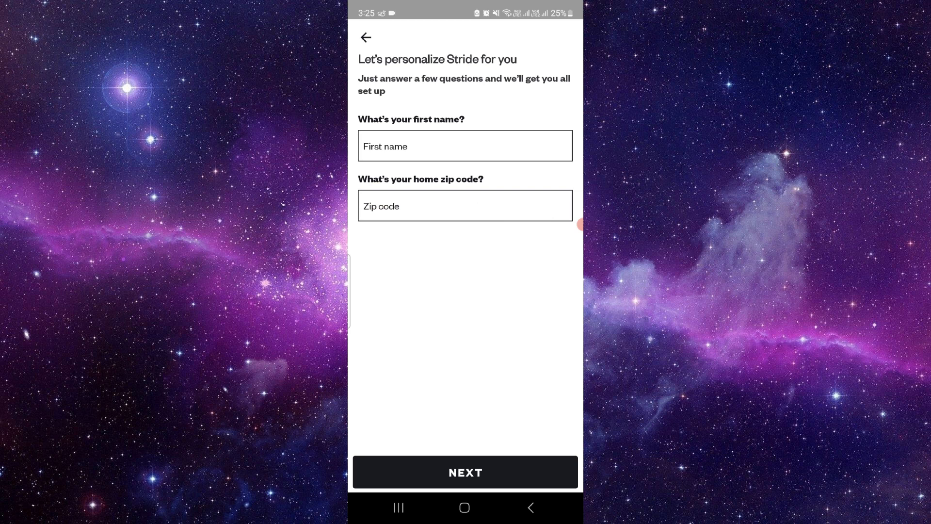
# Enter first name 'g' and zip code 10001, then pass both insurance questions
pyautogui.write('gxyhdj')
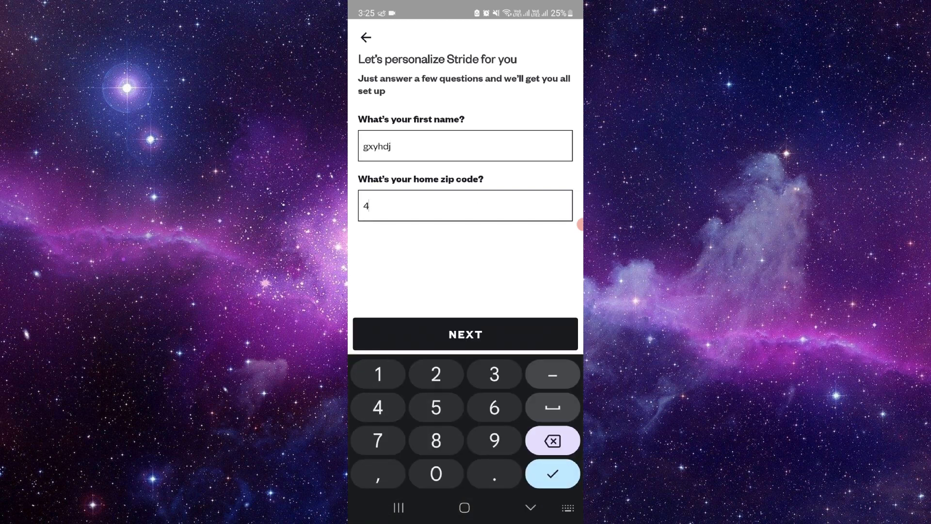
pyautogui.write('2888')
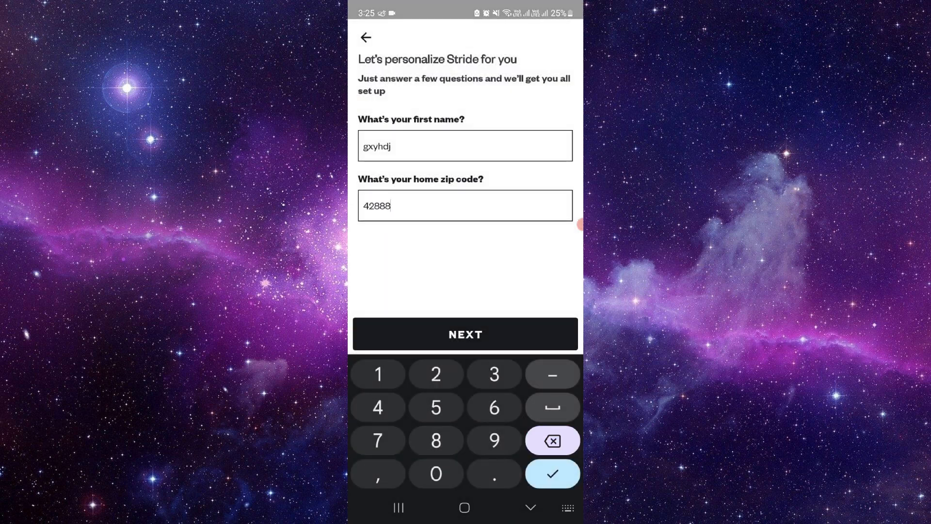
pyautogui.click(552, 440)
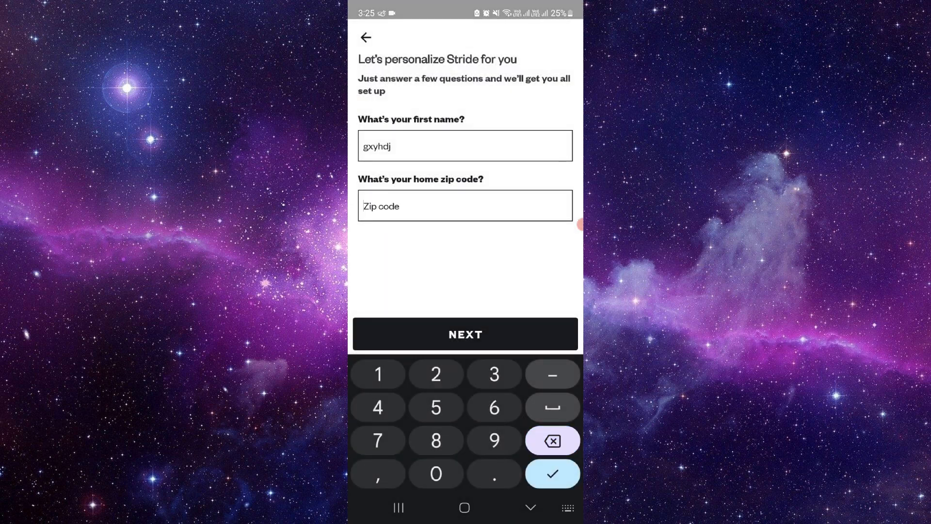
pyautogui.click(378, 374)
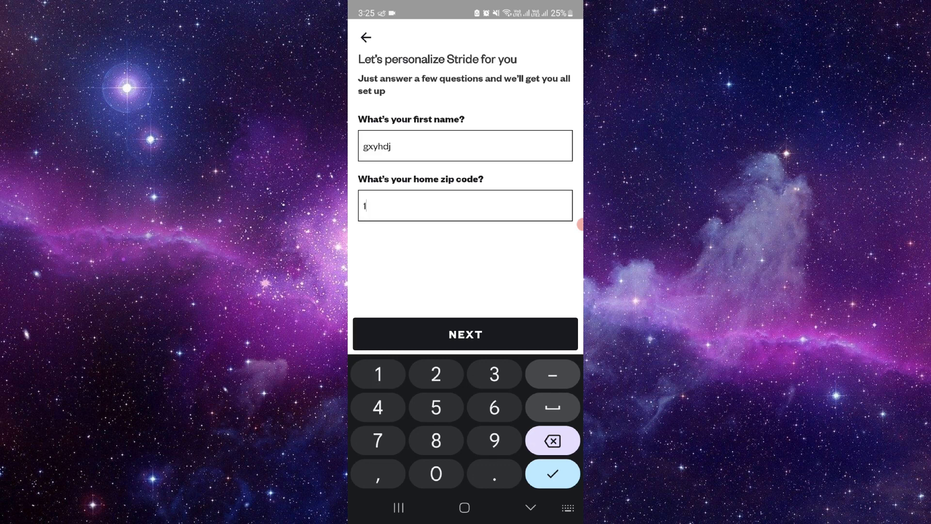
pyautogui.write('0001')
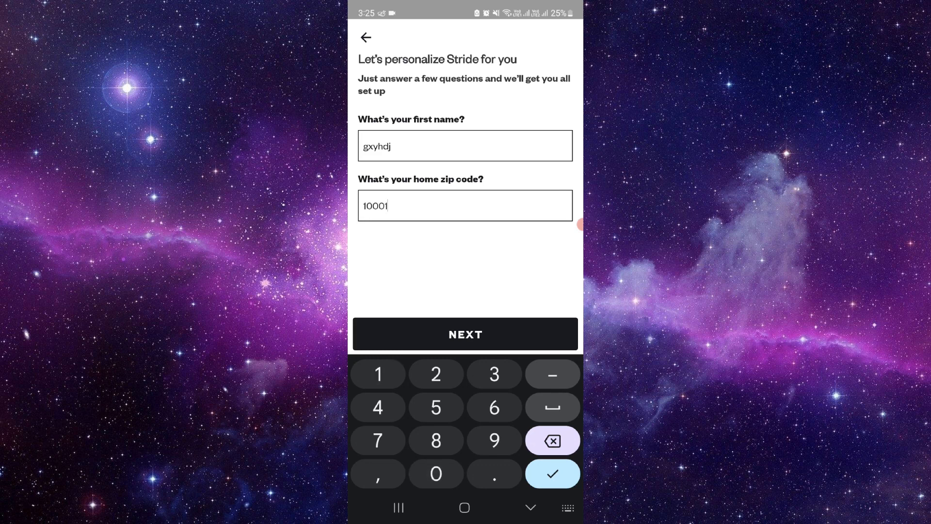
pyautogui.click(465, 334)
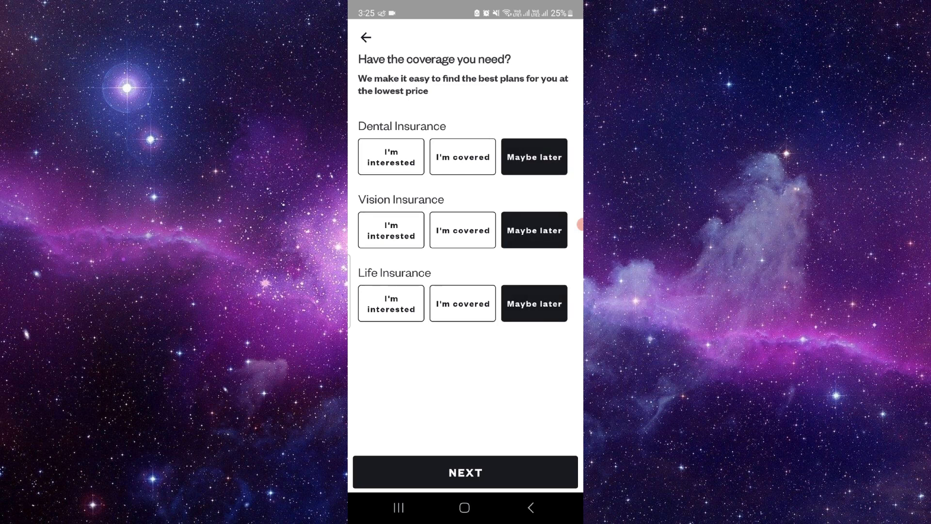
pyautogui.click(465, 471)
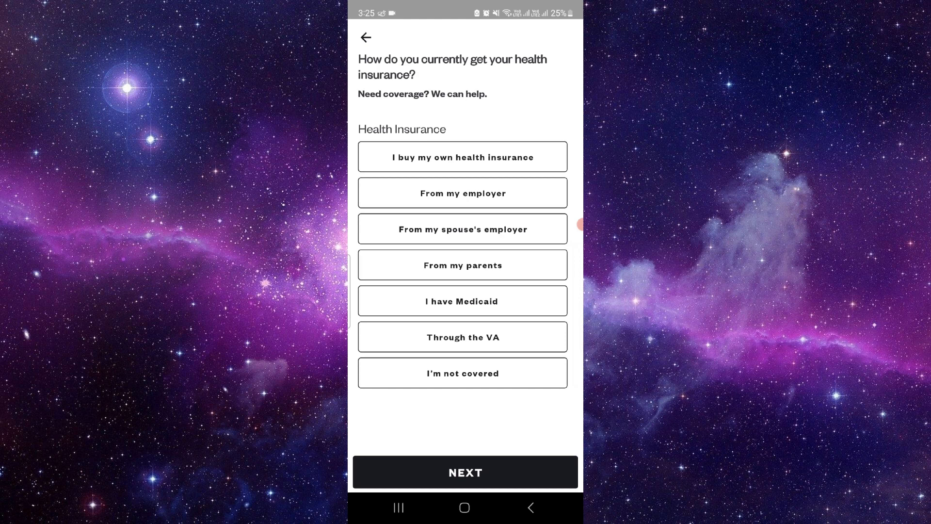
pyautogui.click(465, 471)
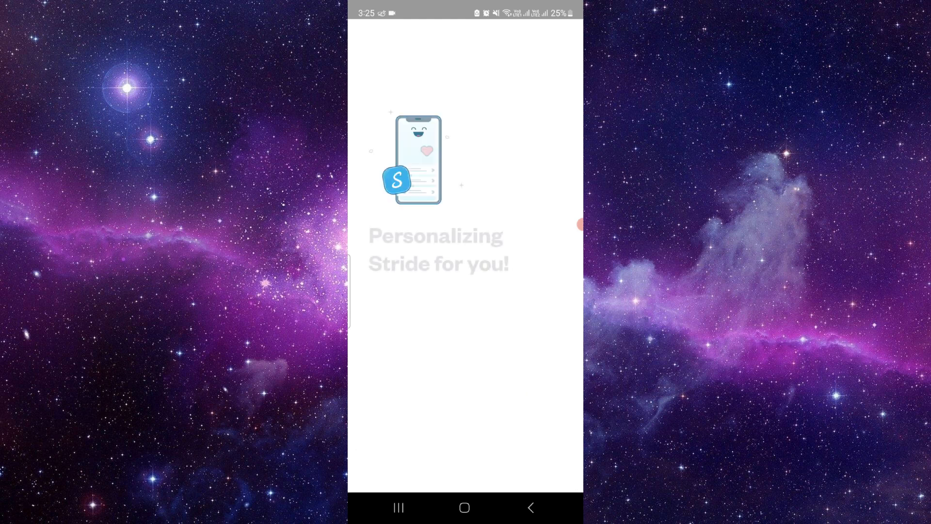